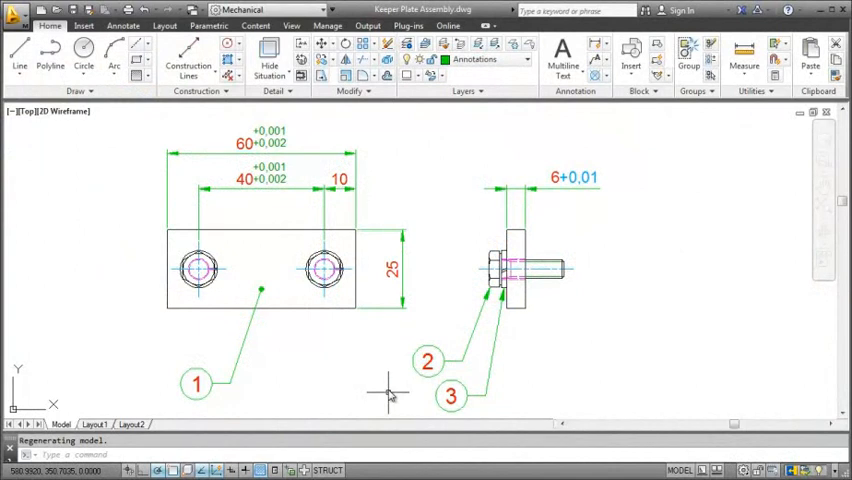
# Select the 60 and 40 dimensions to show their +0.001/+0.002 tolerances in Power Dimensioning
pyautogui.click(260, 178)
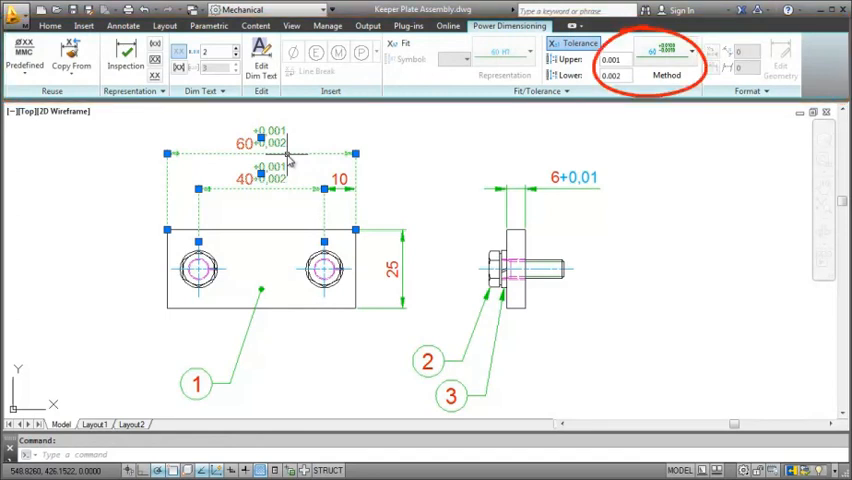
# Exit Power Dimensioning, leaving the 60 and 40 tolerances unchanged
pyautogui.click(510, 190)
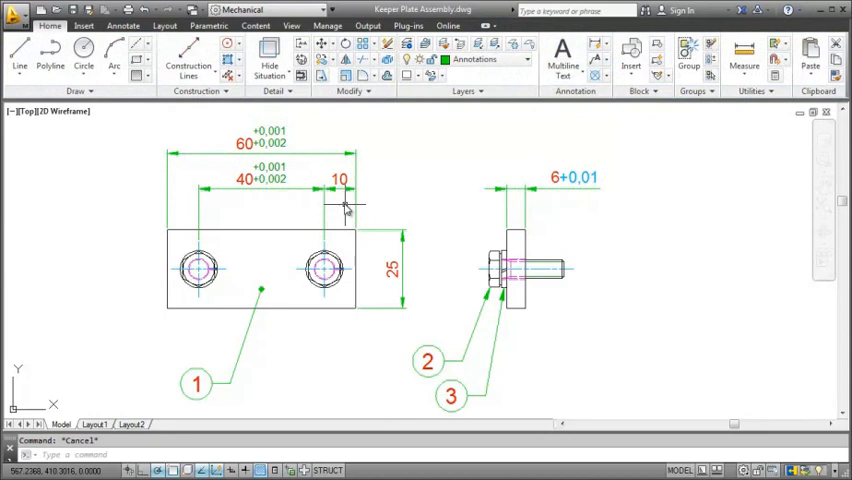
pyautogui.click(340, 188)
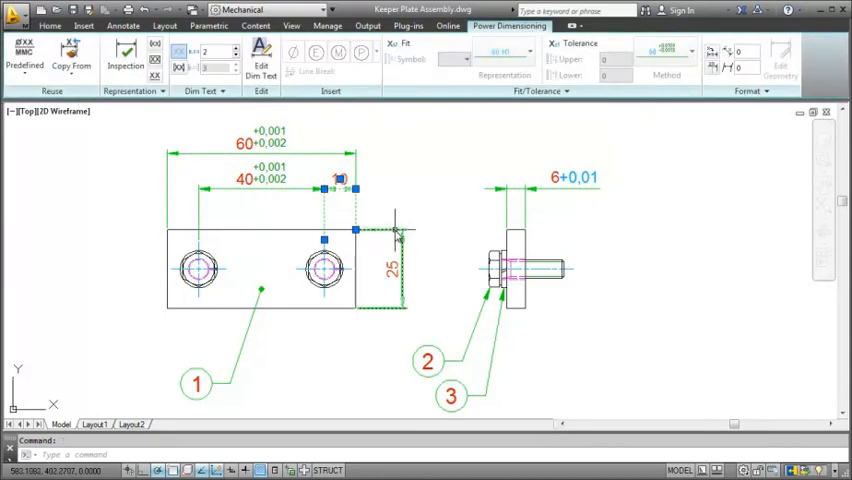
pyautogui.click(385, 268)
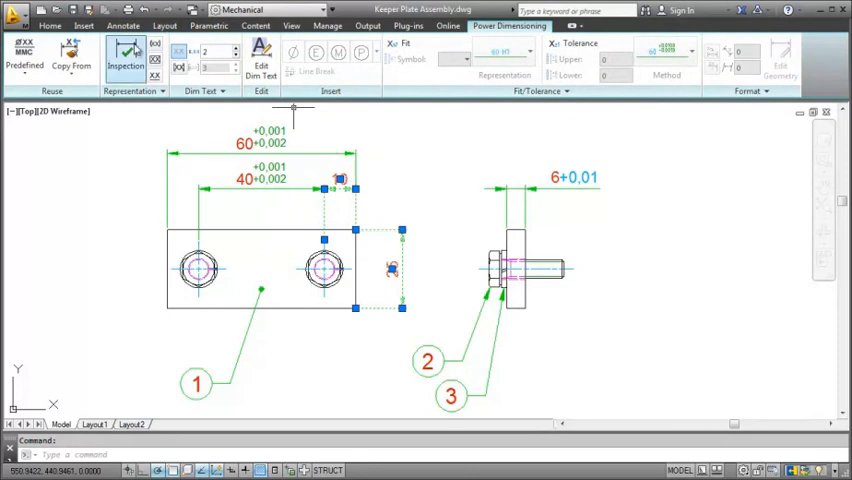
pyautogui.click(180, 66)
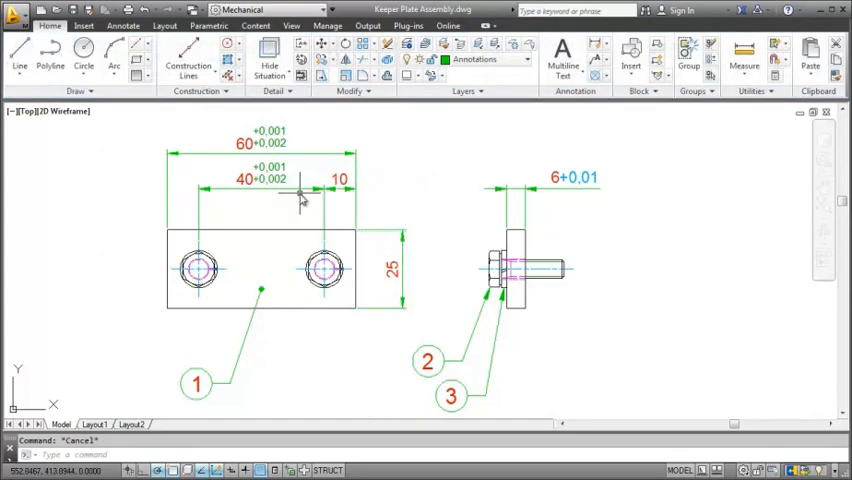
# Prefix the 60 and 40 values with 'Nominal' and open Text Color for the 40 text
pyautogui.click(270, 143)
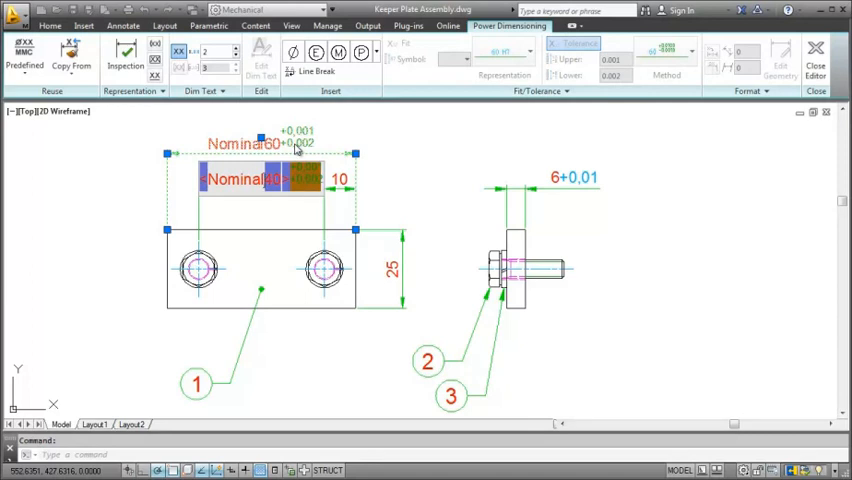
pyautogui.click(374, 52)
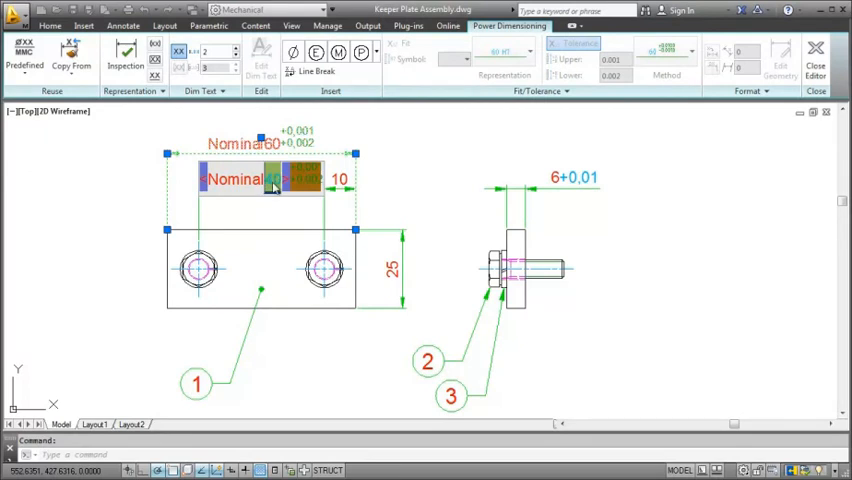
pyautogui.rightClick(270, 185)
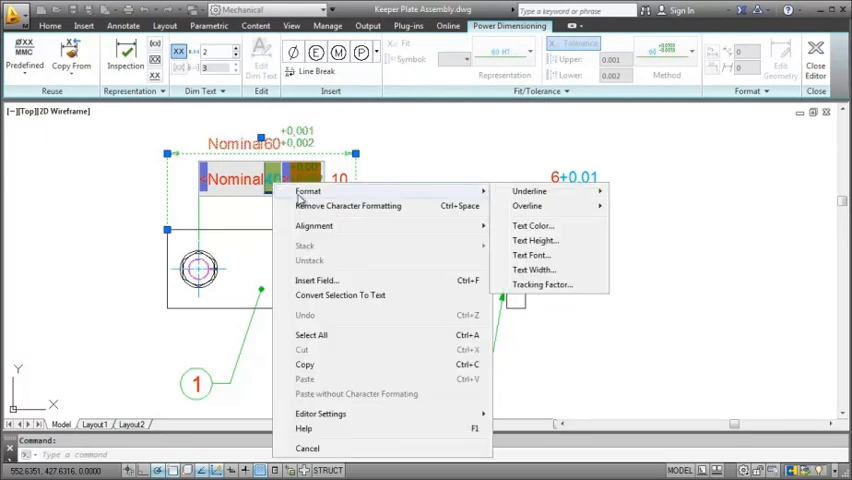
pyautogui.click(533, 225)
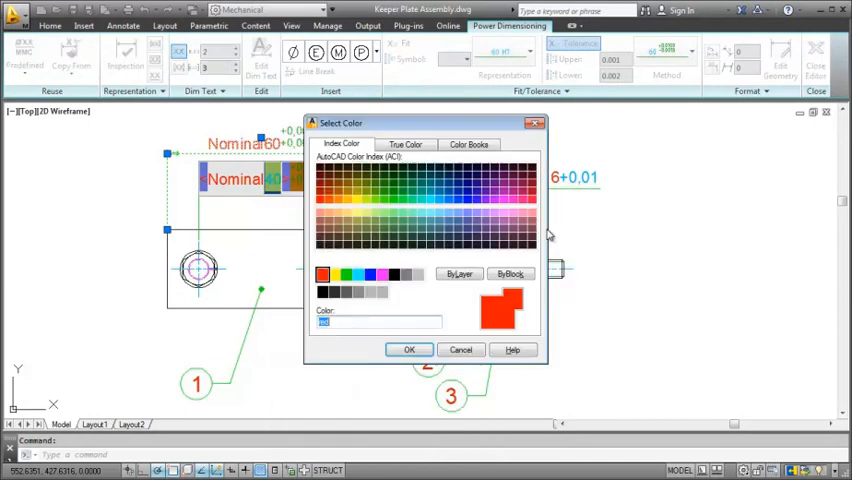